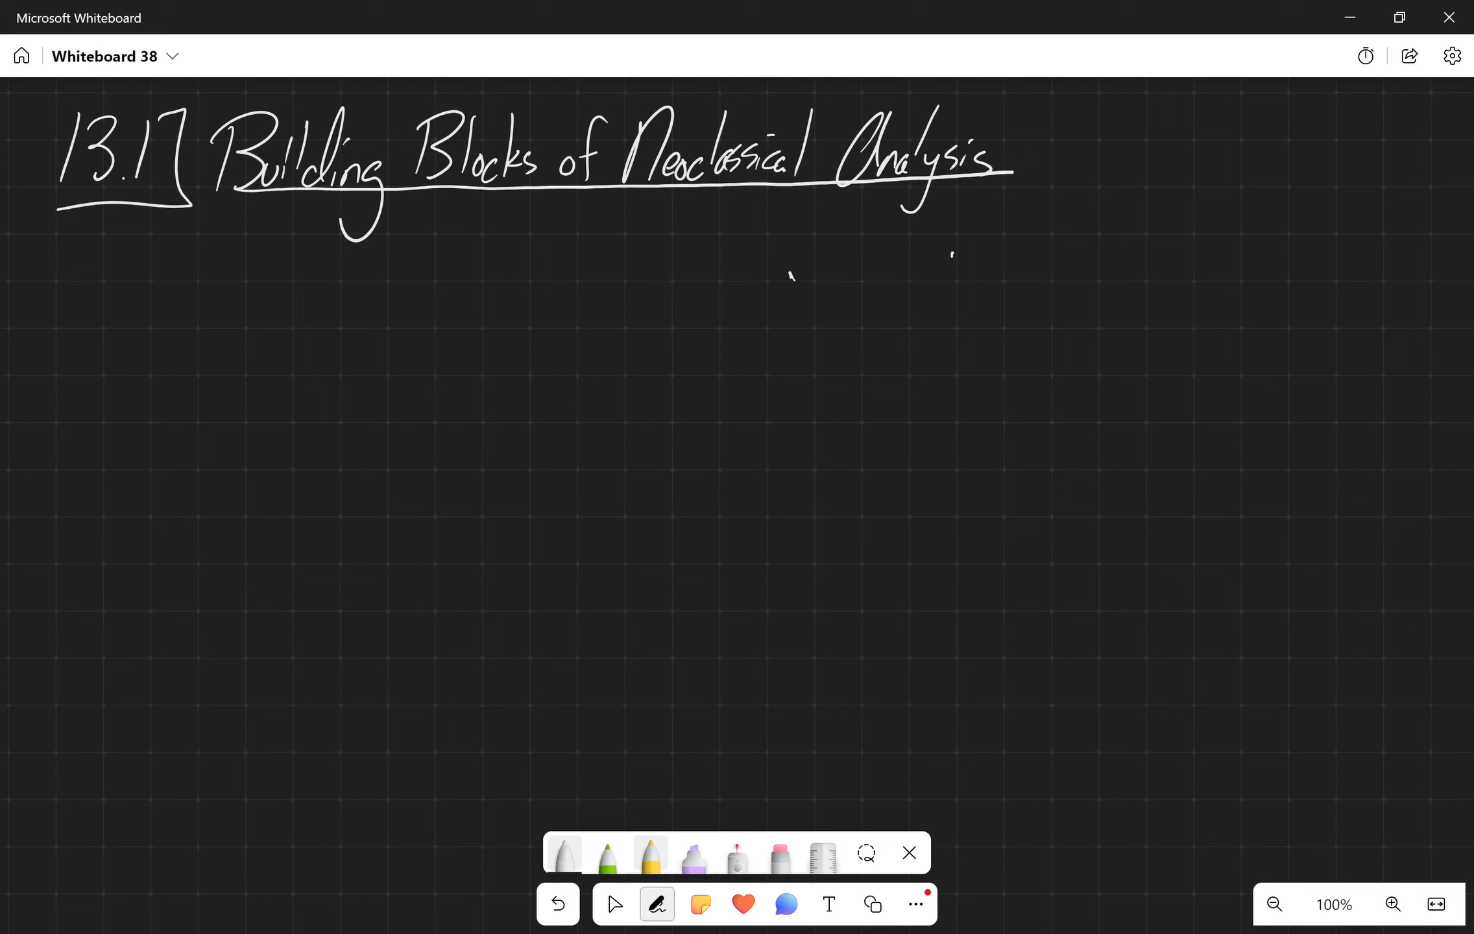
# - Handwrite 'in LR, business cycle will fluctuate around YP' in yellow below the title
pyautogui.click(650, 855)
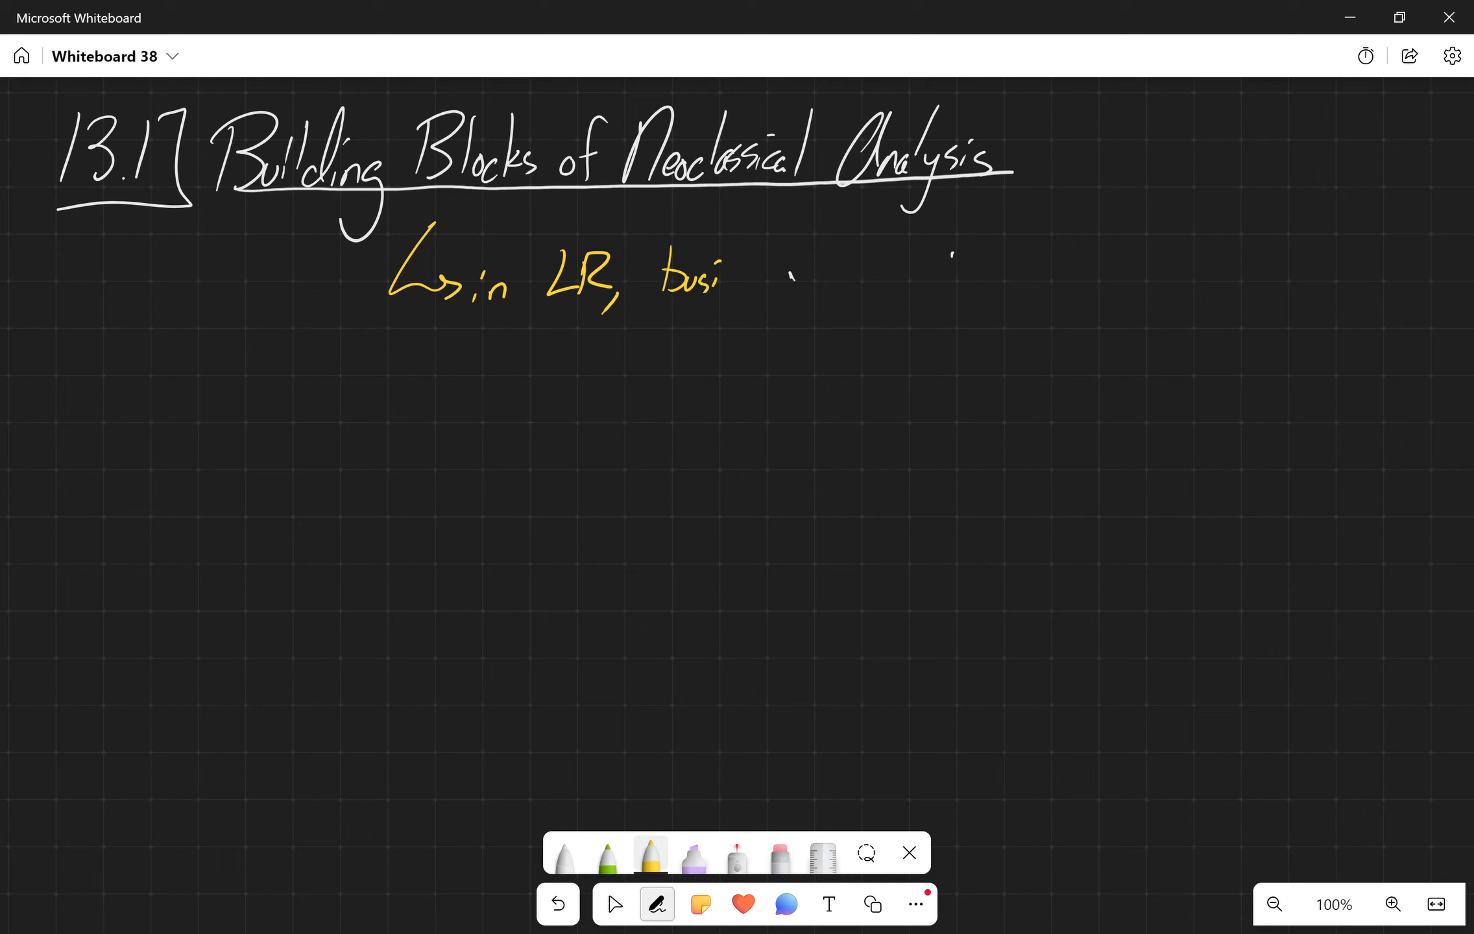
pyautogui.moveTo(719, 277); pyautogui.dragTo(837, 282)
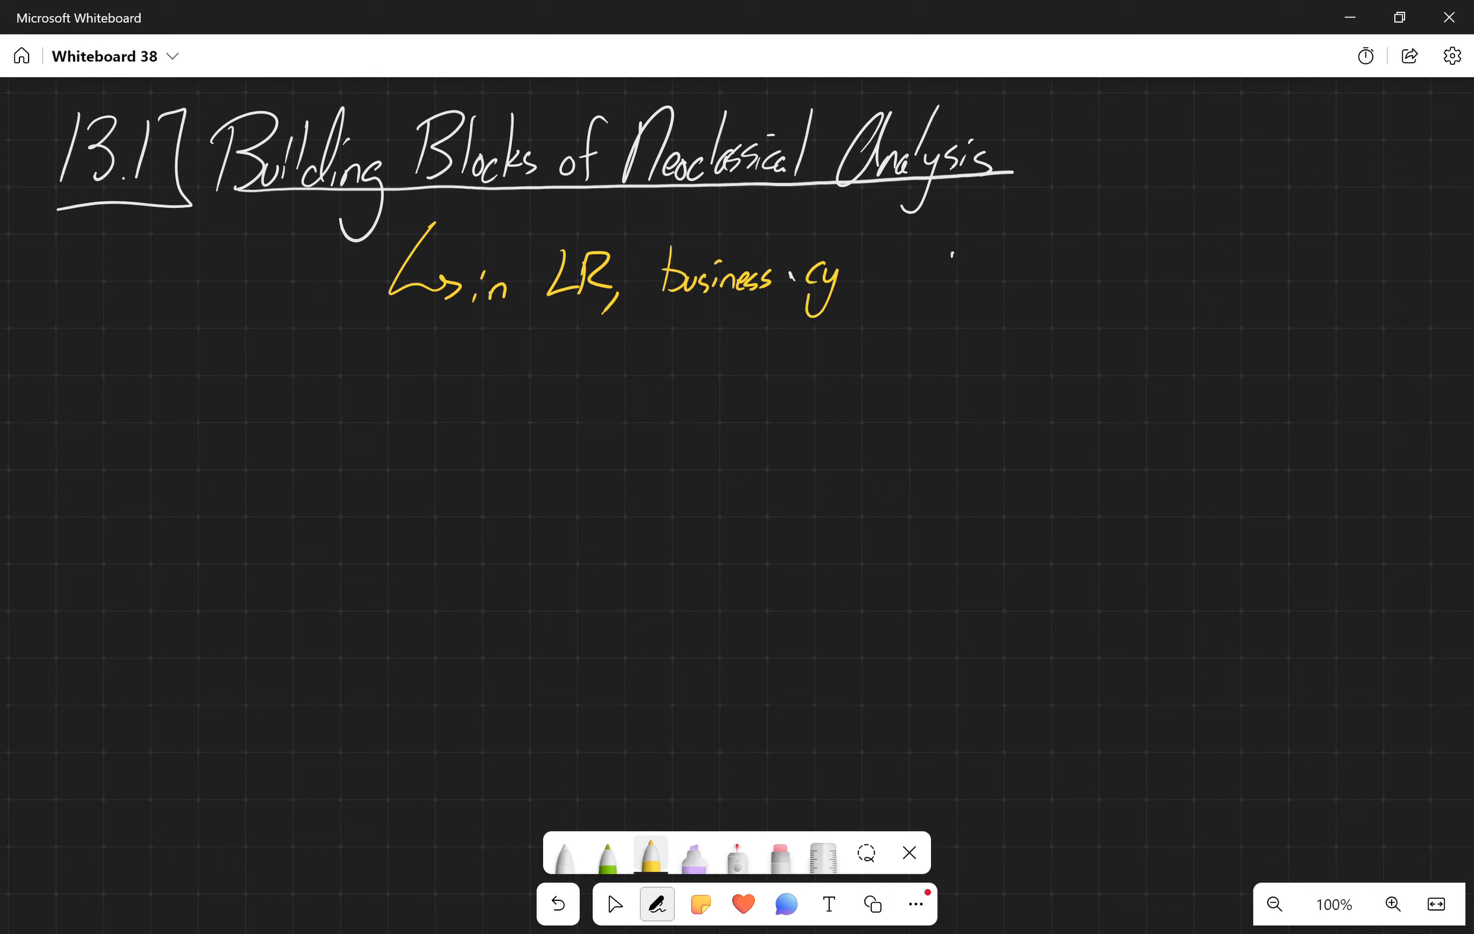
pyautogui.moveTo(800, 272); pyautogui.dragTo(987, 263)
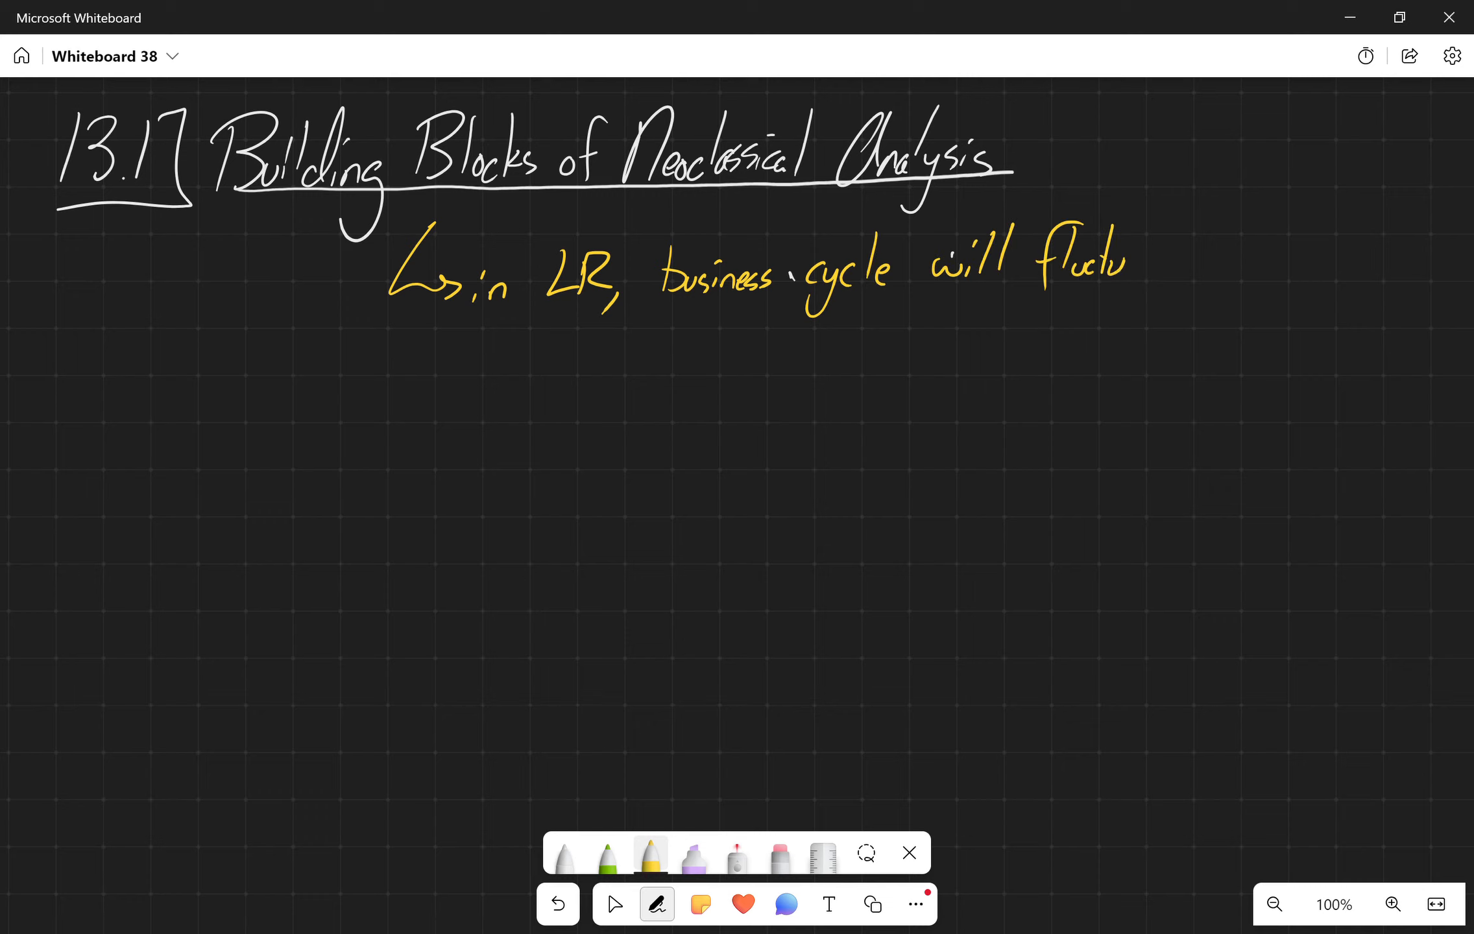
pyautogui.moveTo(1091, 258); pyautogui.dragTo(1241, 258)
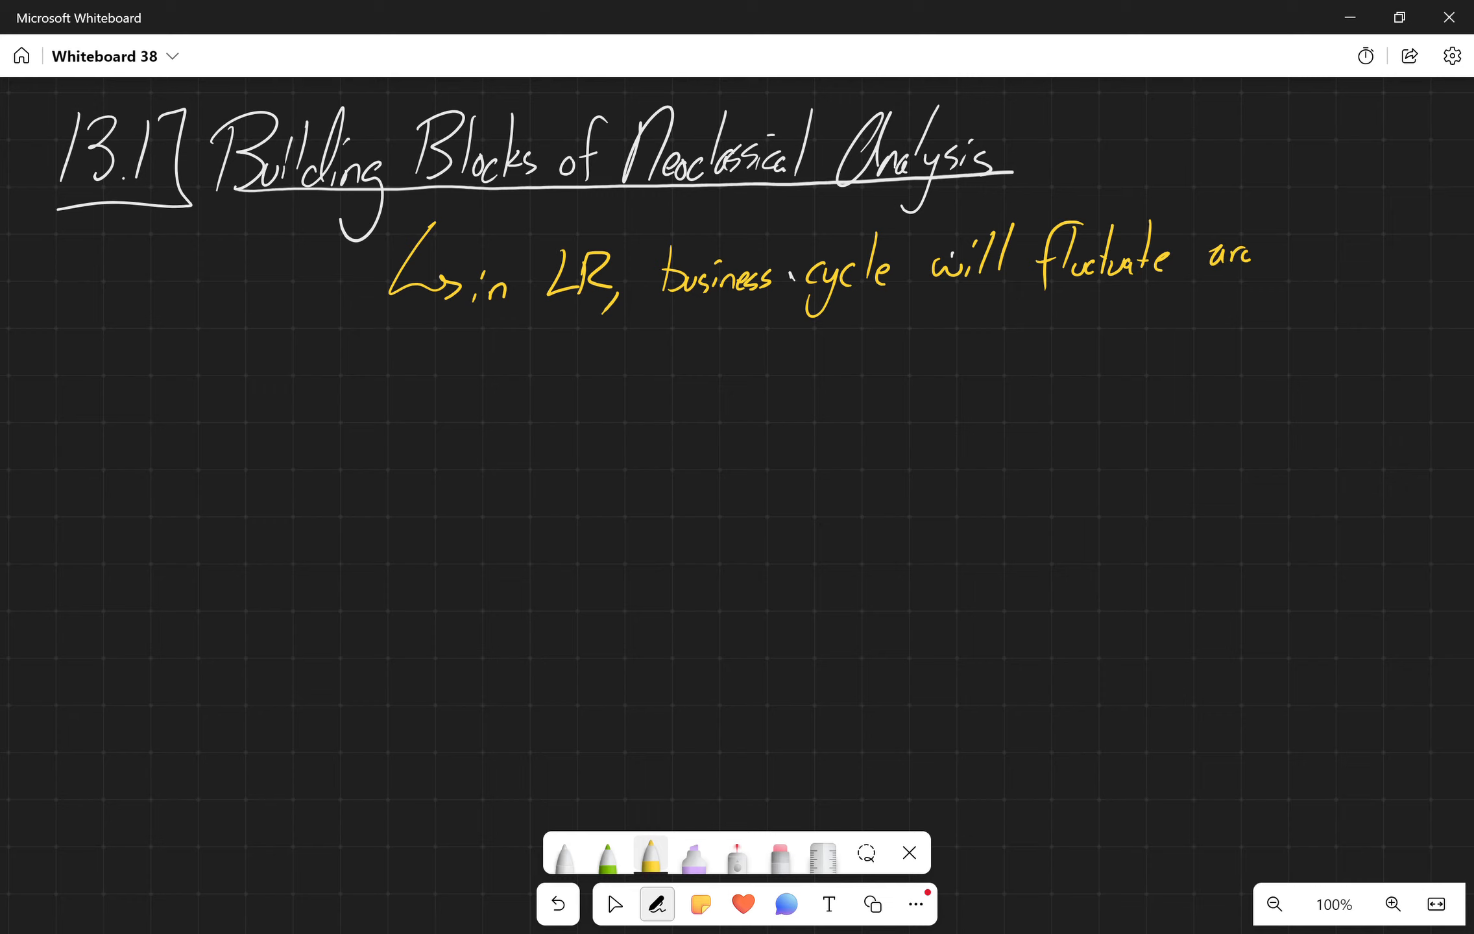
pyautogui.moveTo(1213, 254); pyautogui.dragTo(1373, 254)
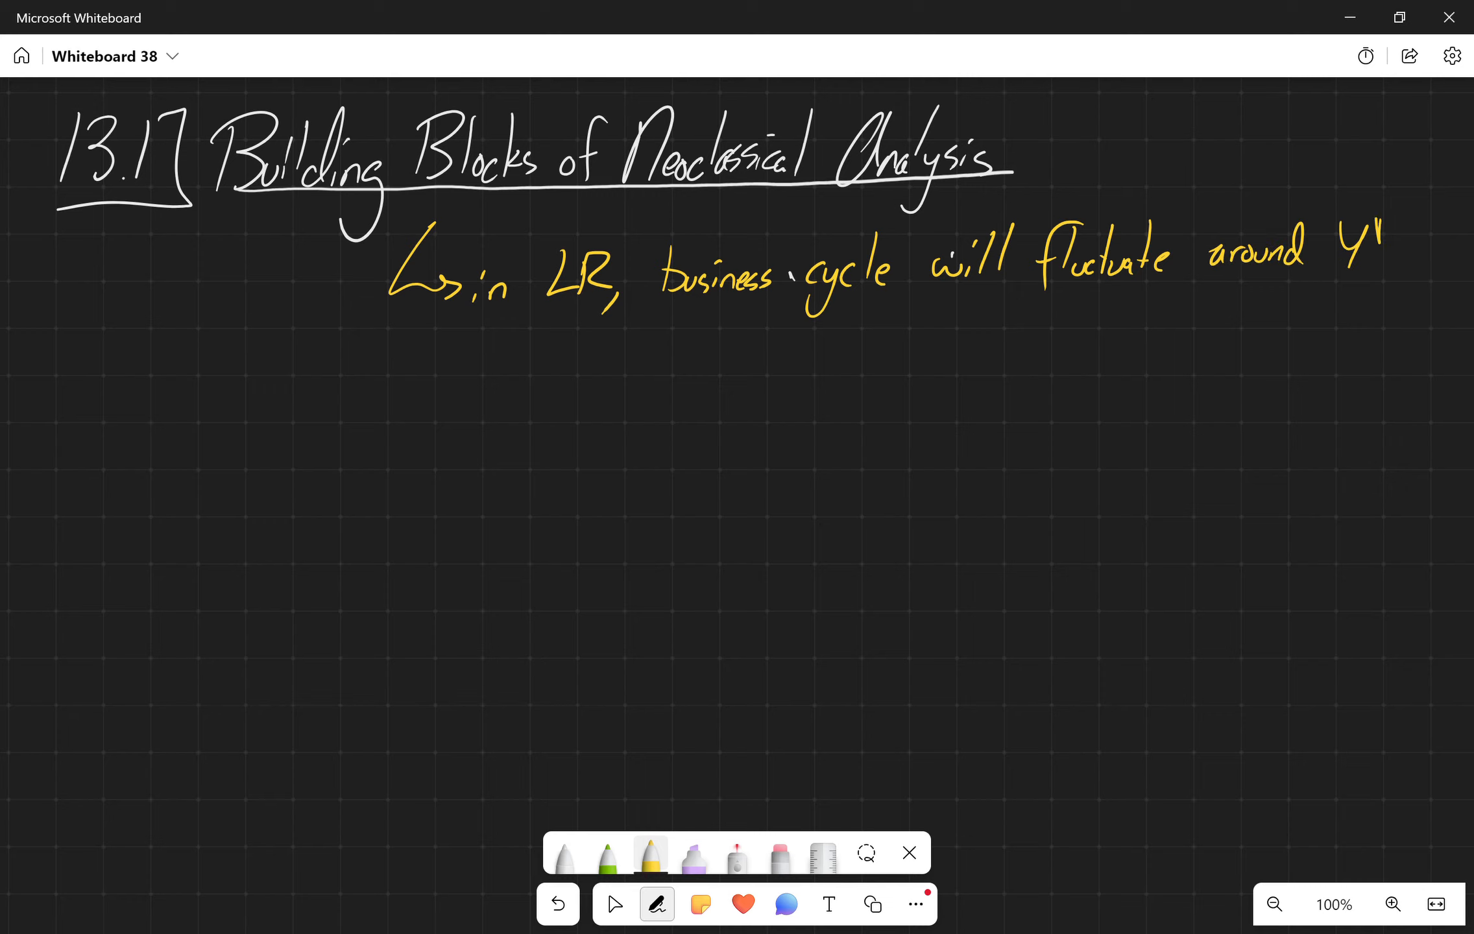
pyautogui.moveTo(1373, 225); pyautogui.dragTo(1391, 245)
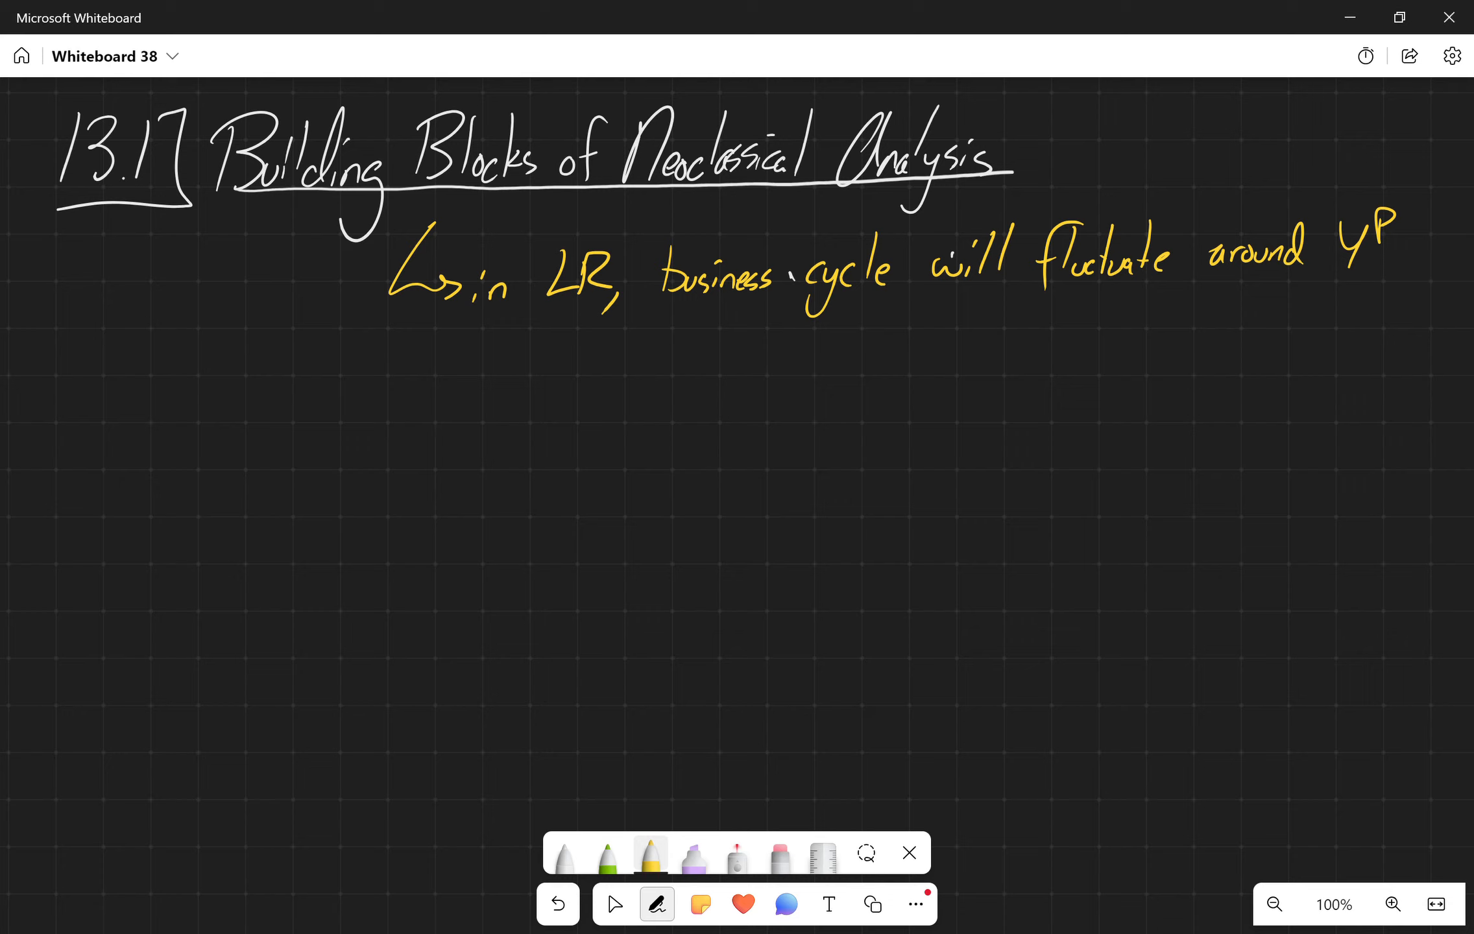
pyautogui.click(607, 852)
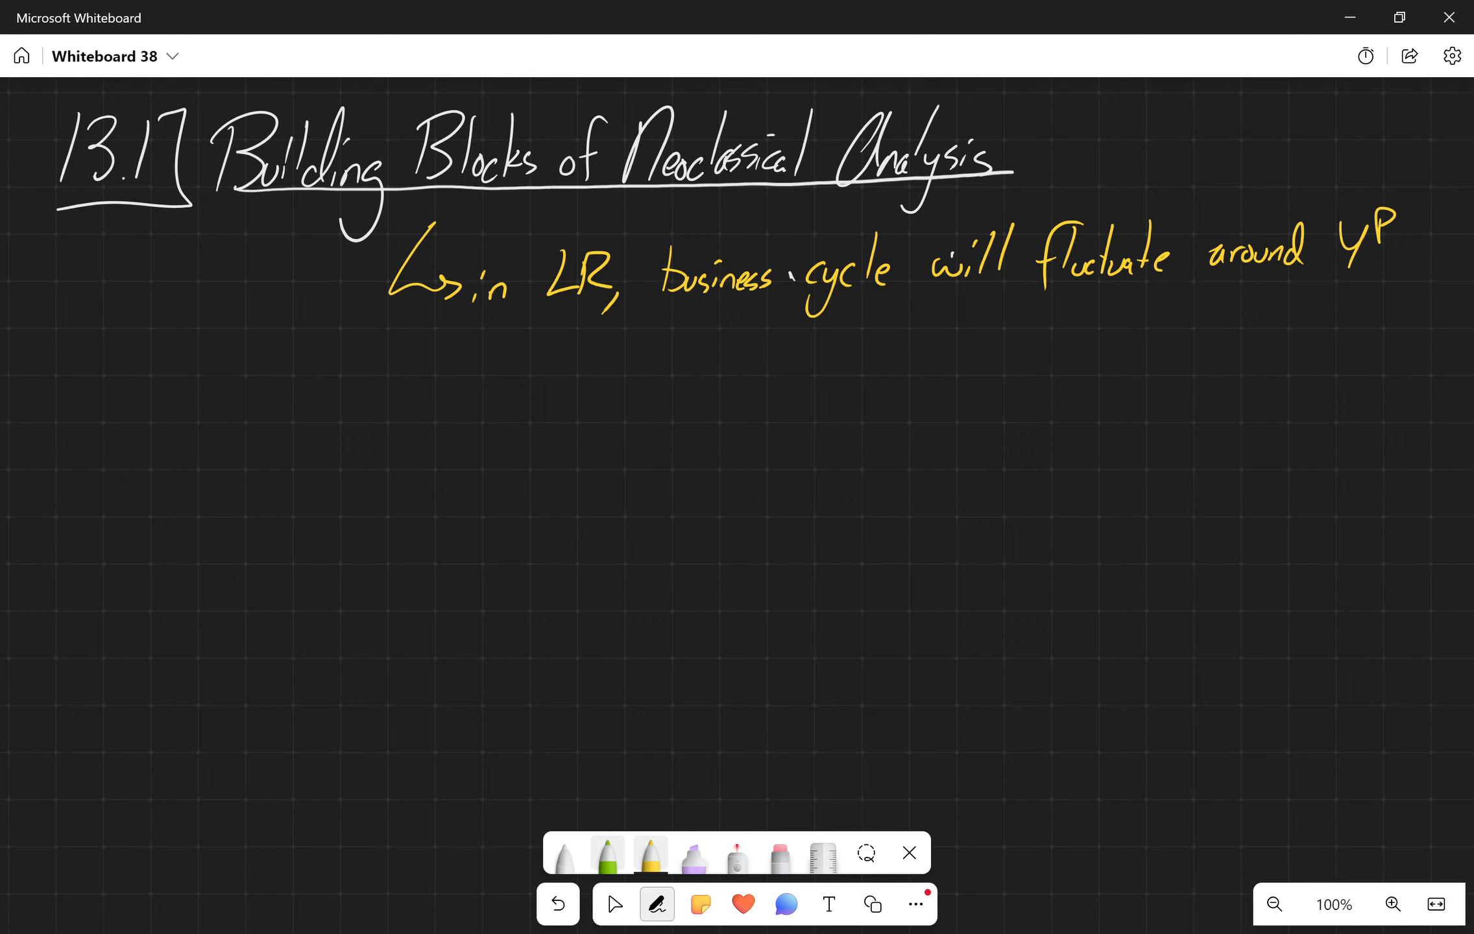
# - Handwrite '2 building blocks:' in green
pyautogui.moveTo(283, 339); pyautogui.dragTo(319, 409)
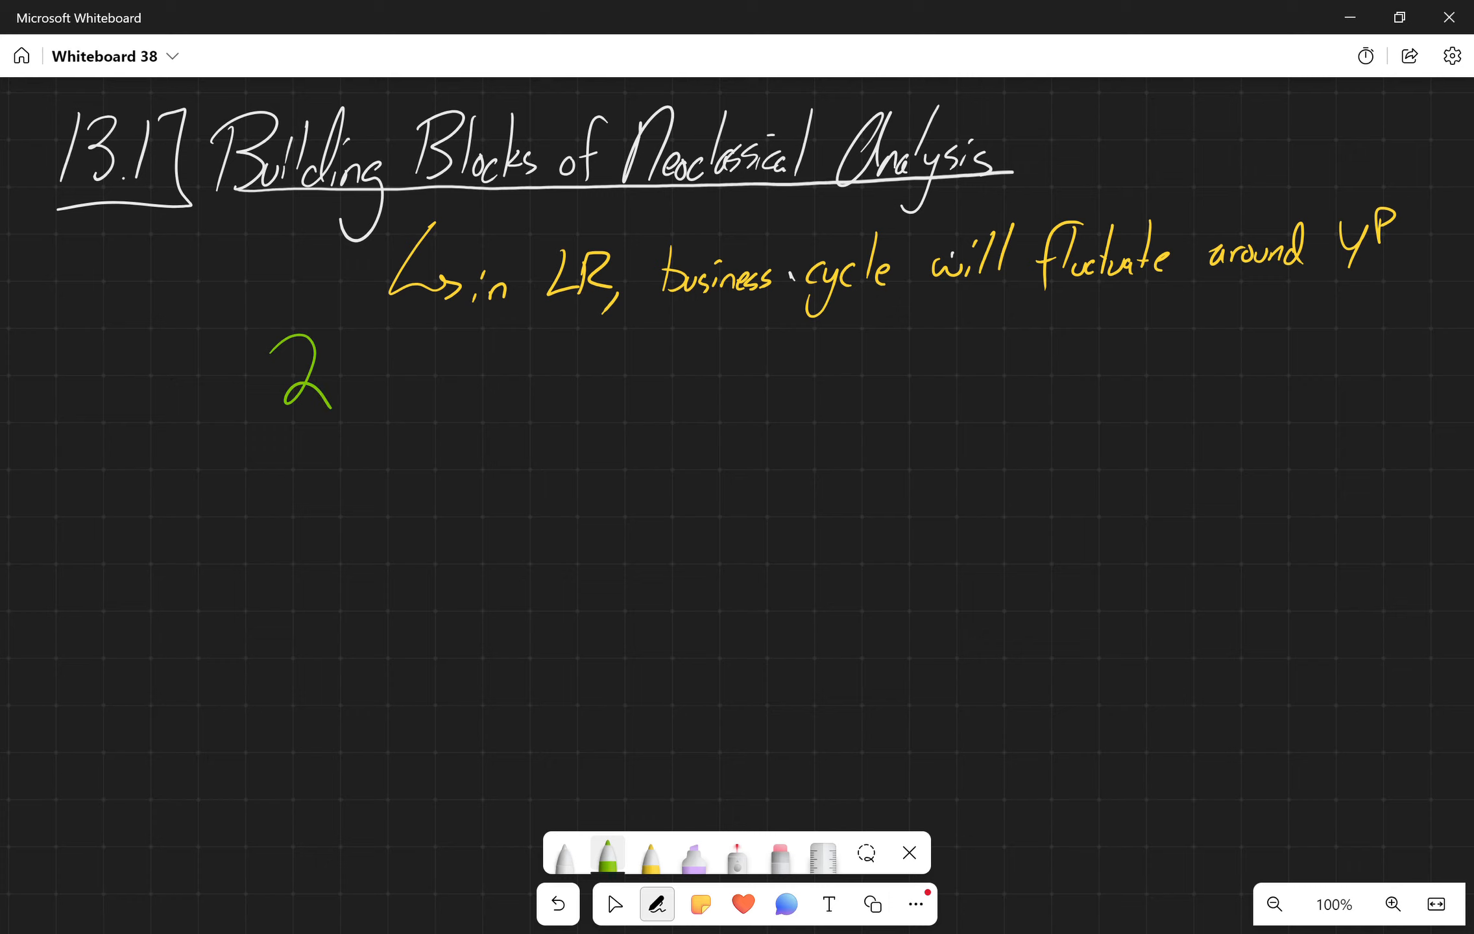
pyautogui.moveTo(400, 343); pyautogui.dragTo(419, 400)
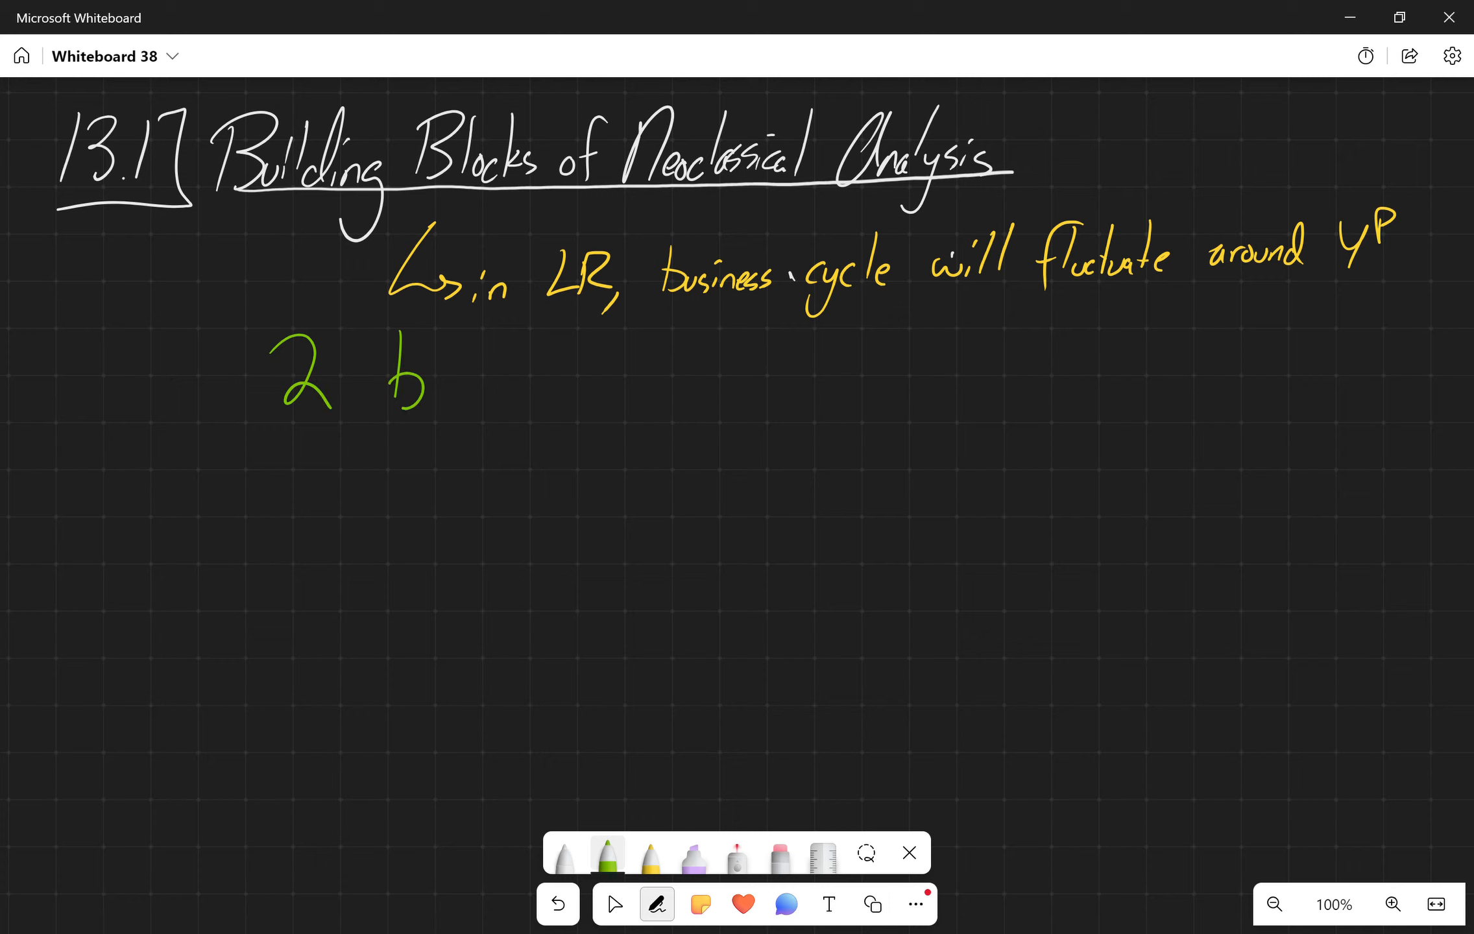
pyautogui.moveTo(386, 394); pyautogui.dragTo(521, 376)
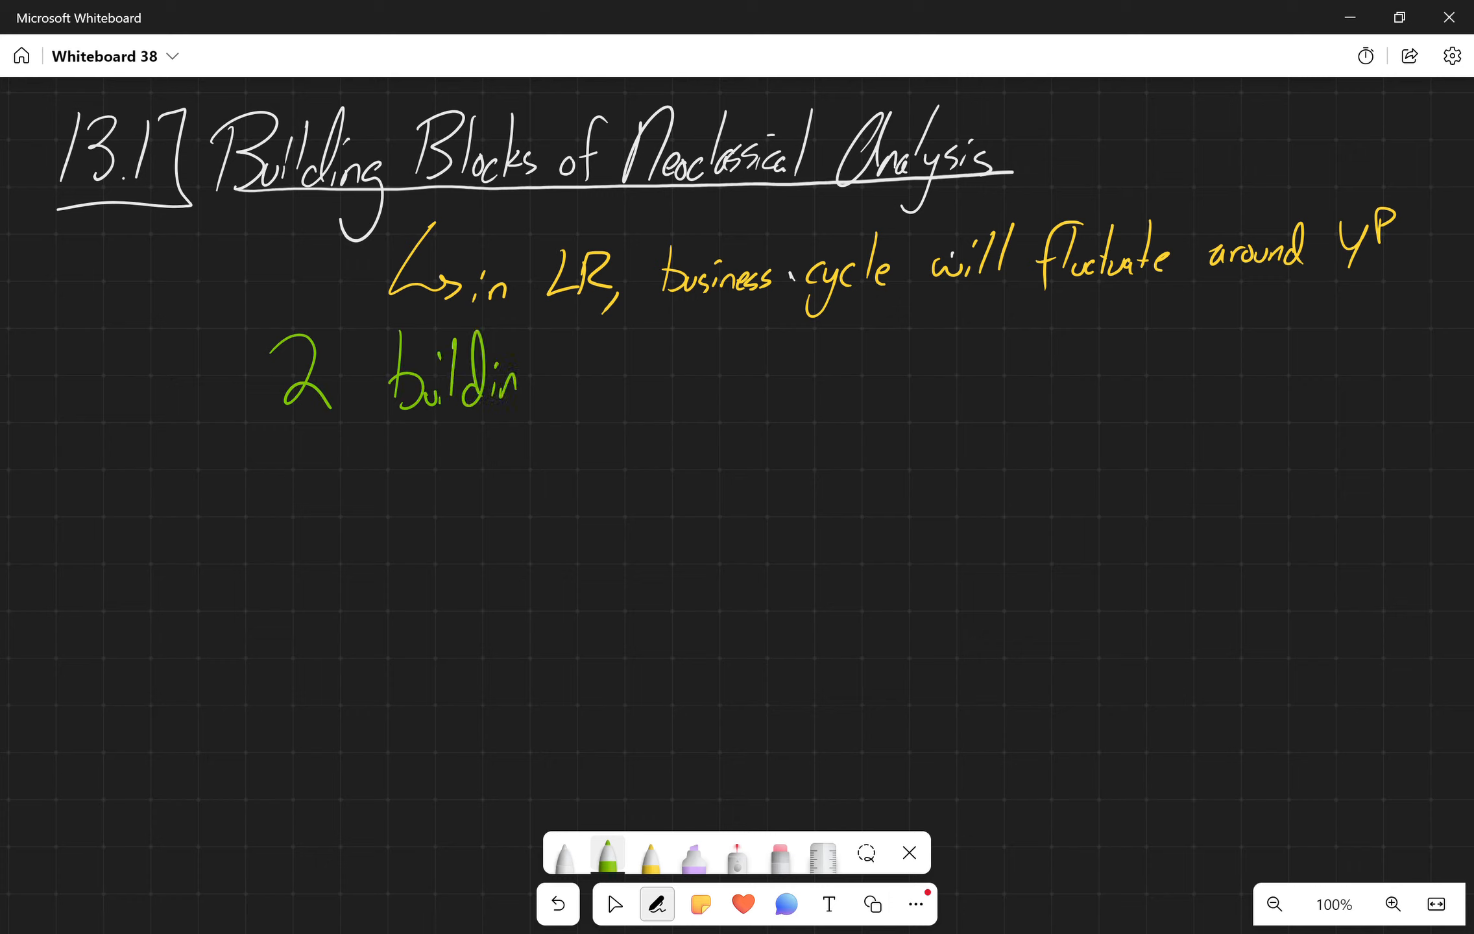
pyautogui.moveTo(517, 376); pyautogui.dragTo(668, 386)
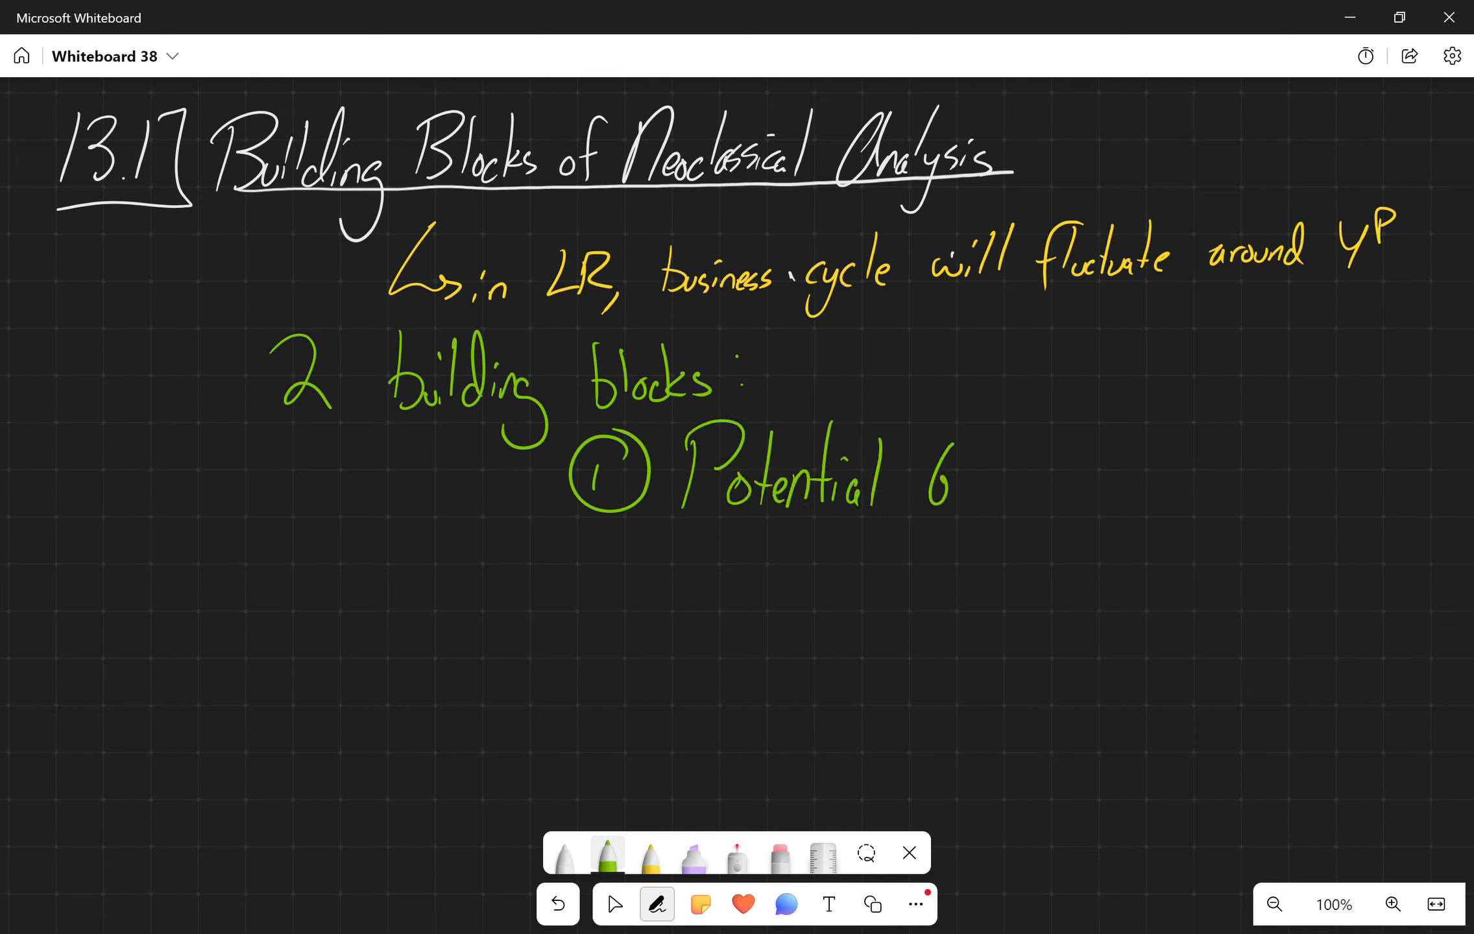
# - Write point 1 in green: 'Potential GDP determines the economy's size'
pyautogui.moveTo(930, 480); pyautogui.dragTo(1096, 485)
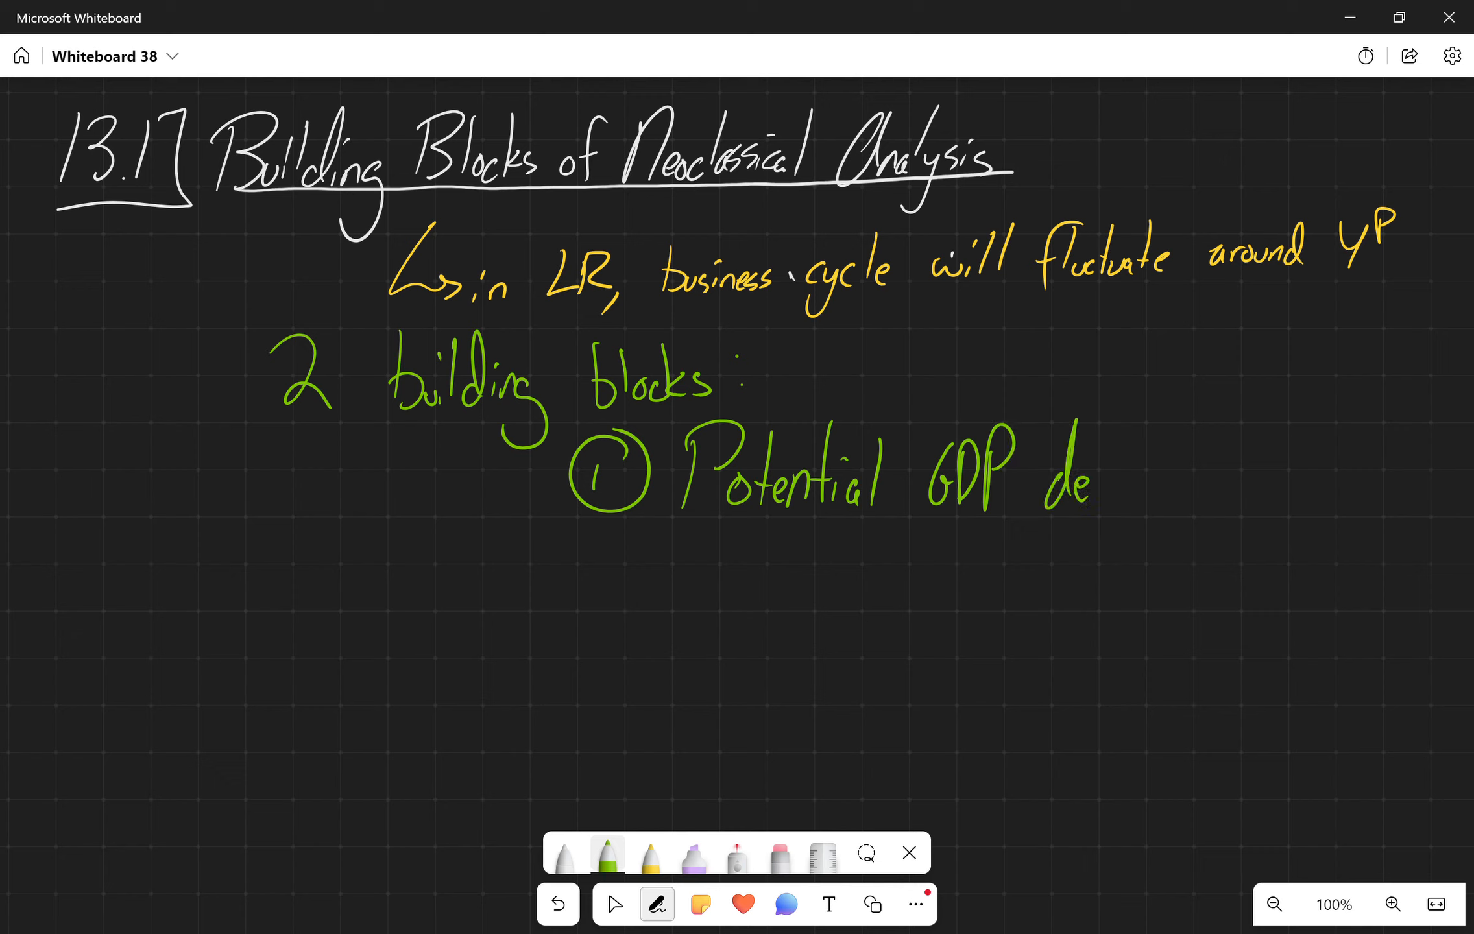
pyautogui.moveTo(1072, 479); pyautogui.dragTo(1185, 484)
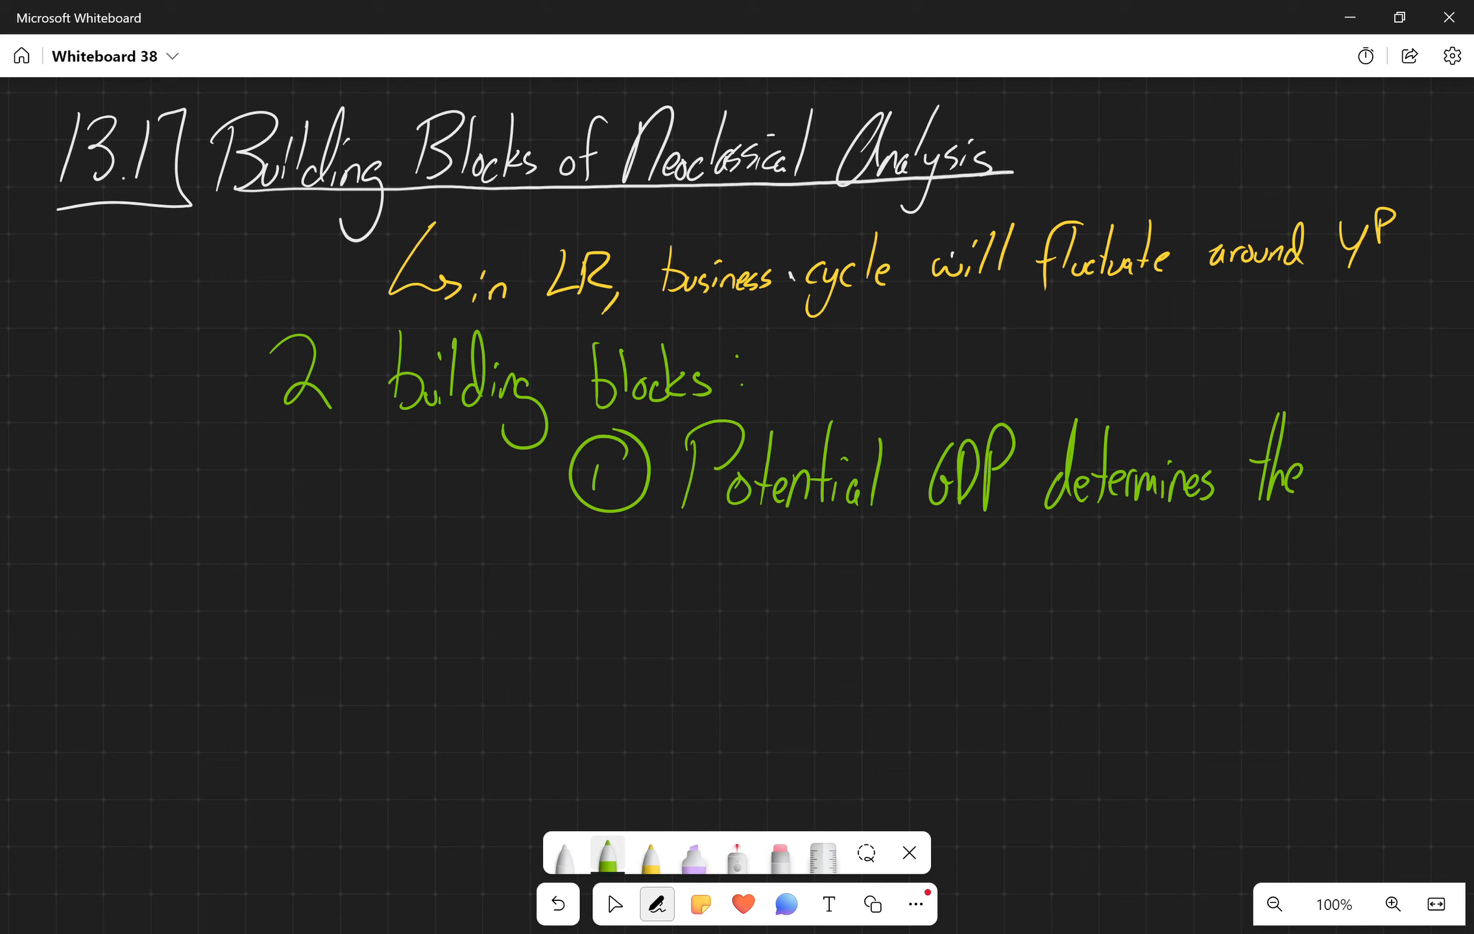
pyautogui.moveTo(1325, 480); pyautogui.dragTo(1401, 488)
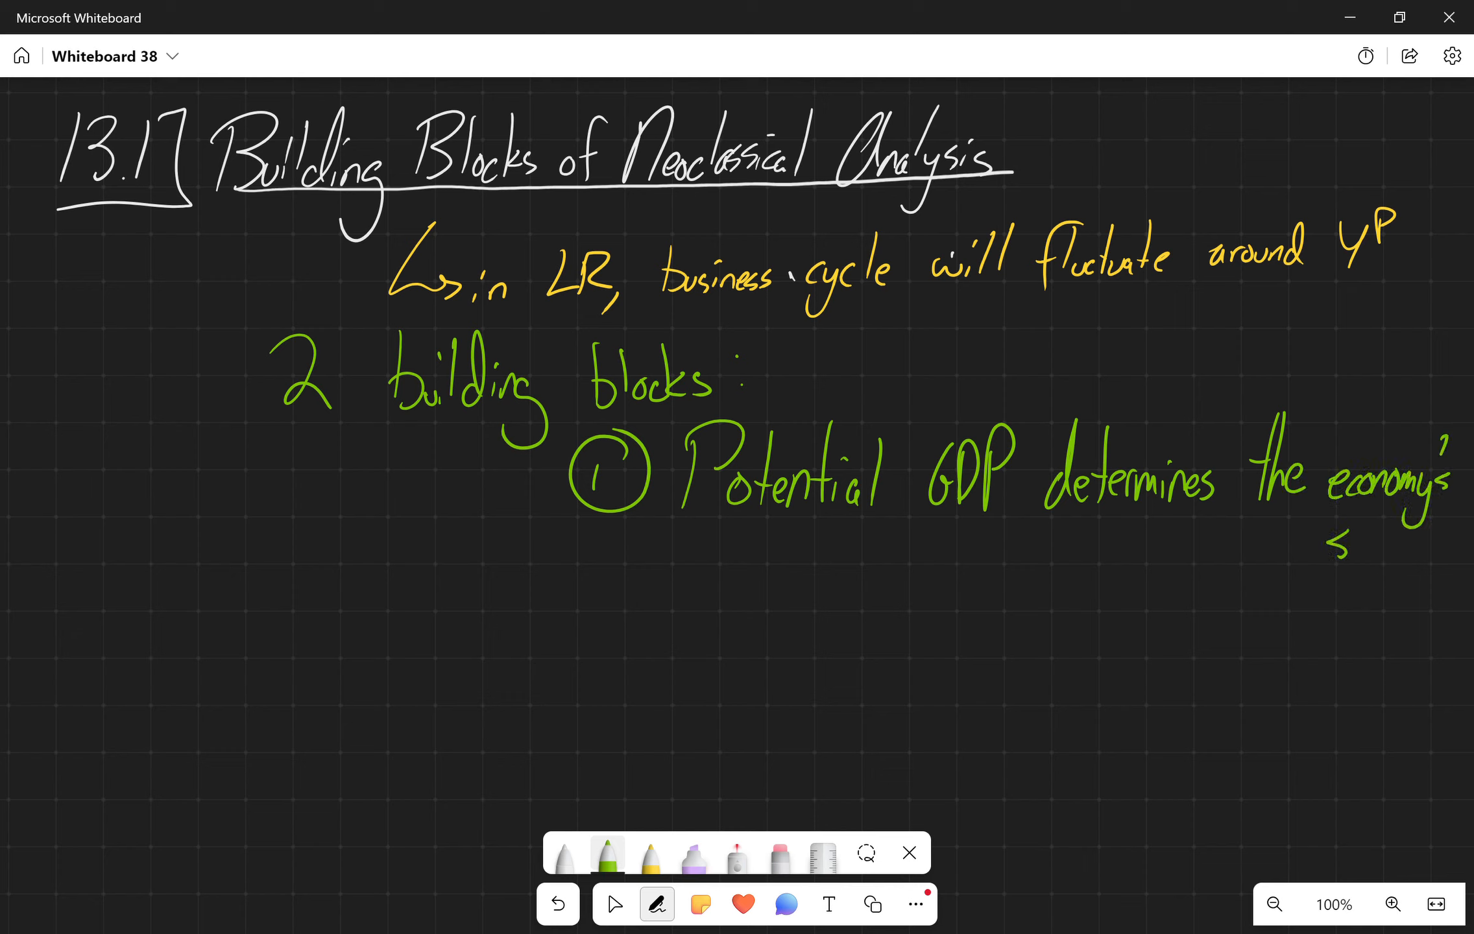
pyautogui.moveTo(1326, 541); pyautogui.dragTo(1401, 554)
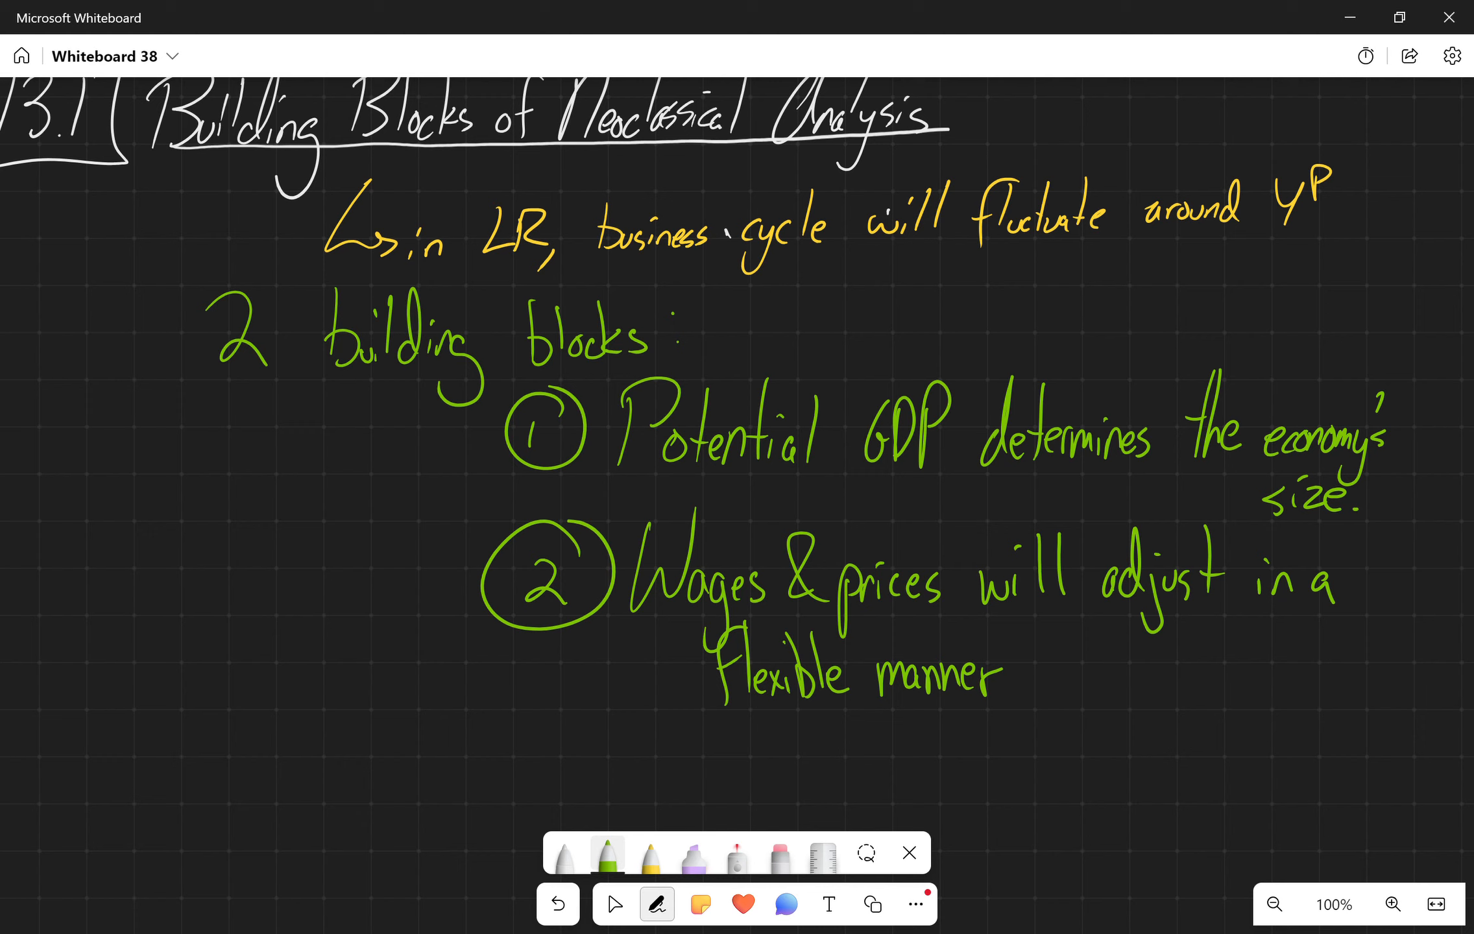
# - Write green point 2: wages and prices adjust flexibly so the economy returns to YP
pyautogui.moveTo(1044, 687); pyautogui.dragTo(1185, 668)
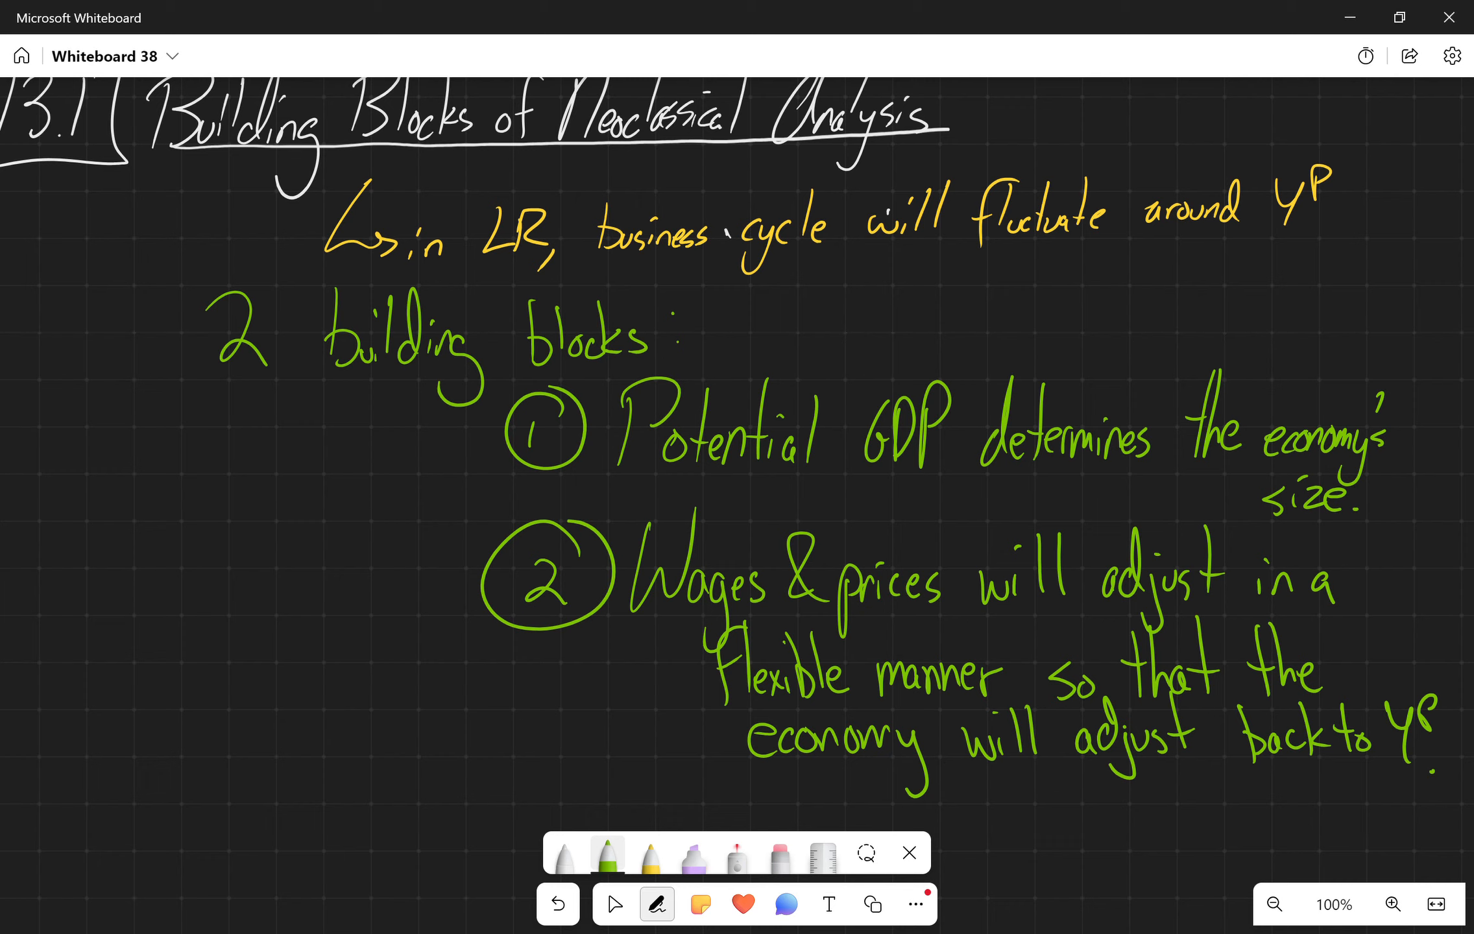
pyautogui.click(1274, 905)
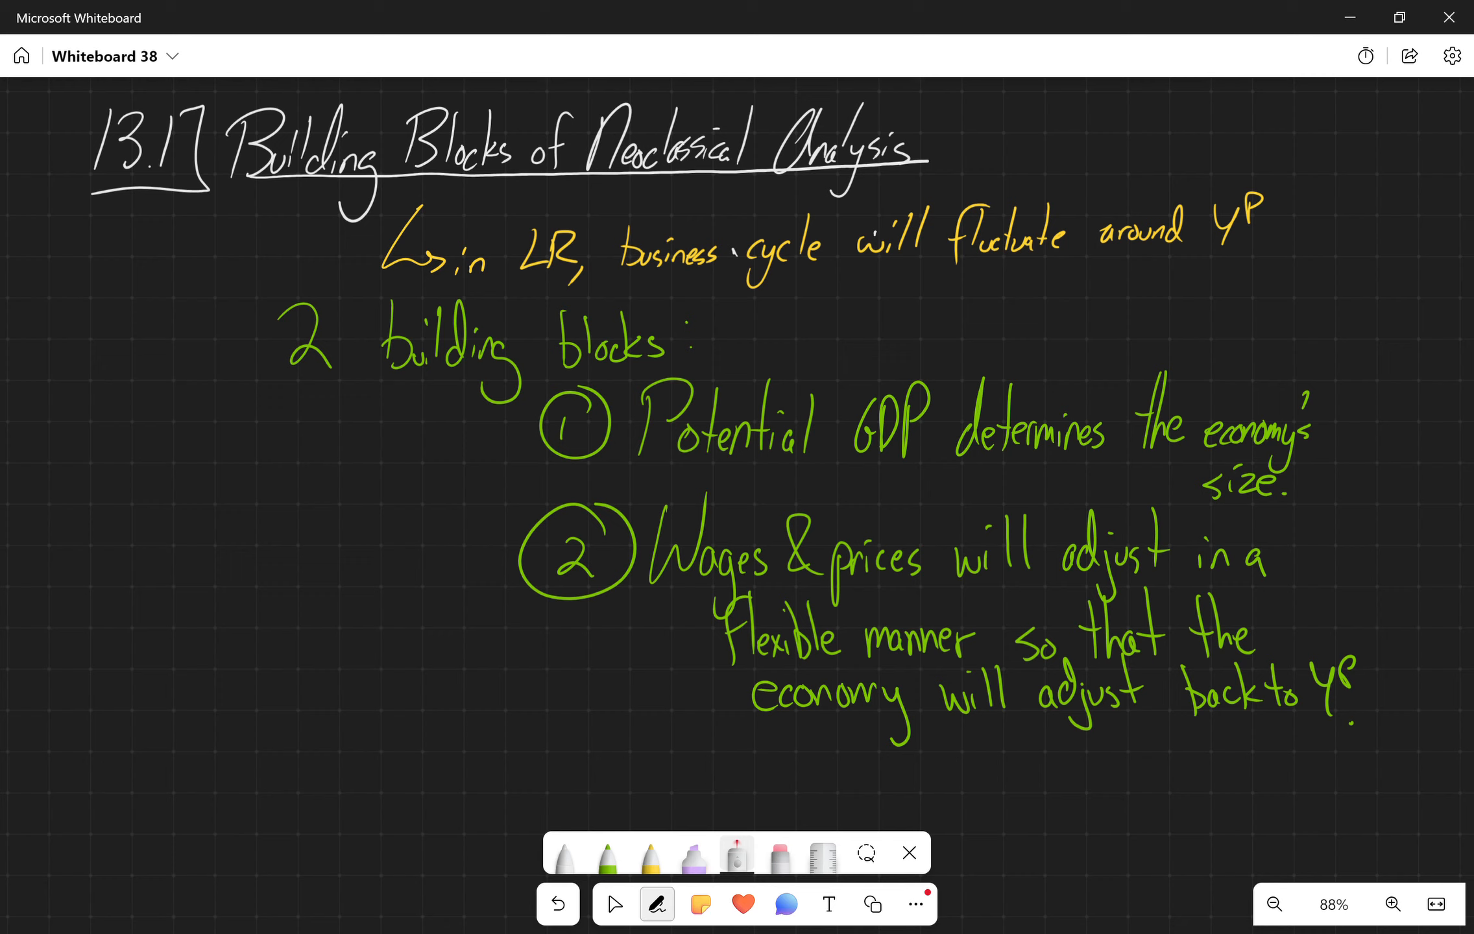
# - Pick yellow ink and pan the canvas to reveal blank space below point 2
pyautogui.click(609, 854)
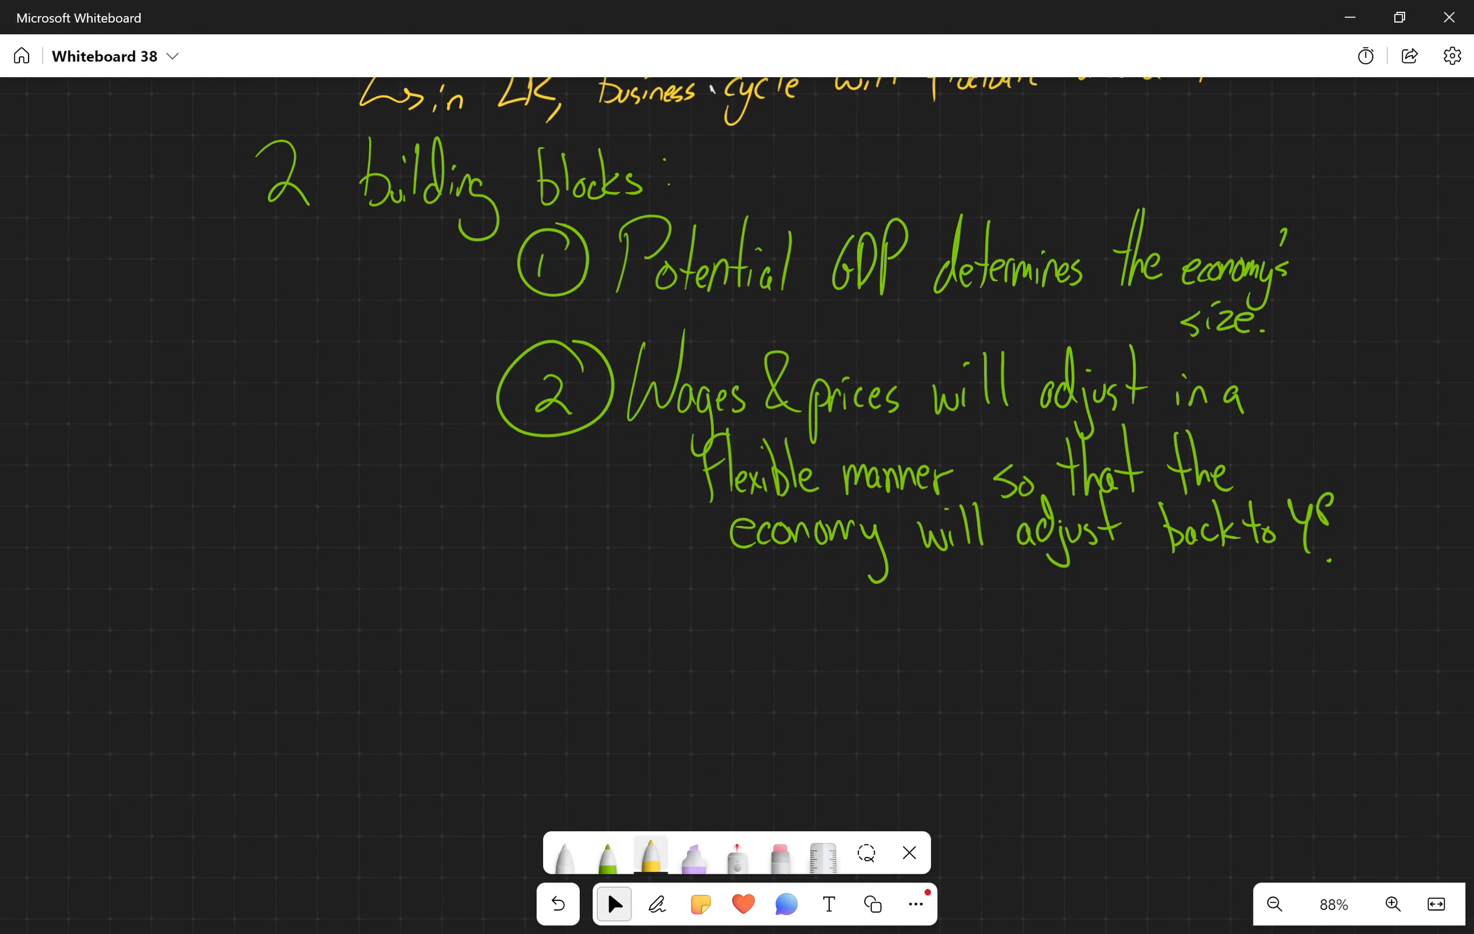
pyautogui.moveTo(352, 550); pyautogui.dragTo(376, 639)
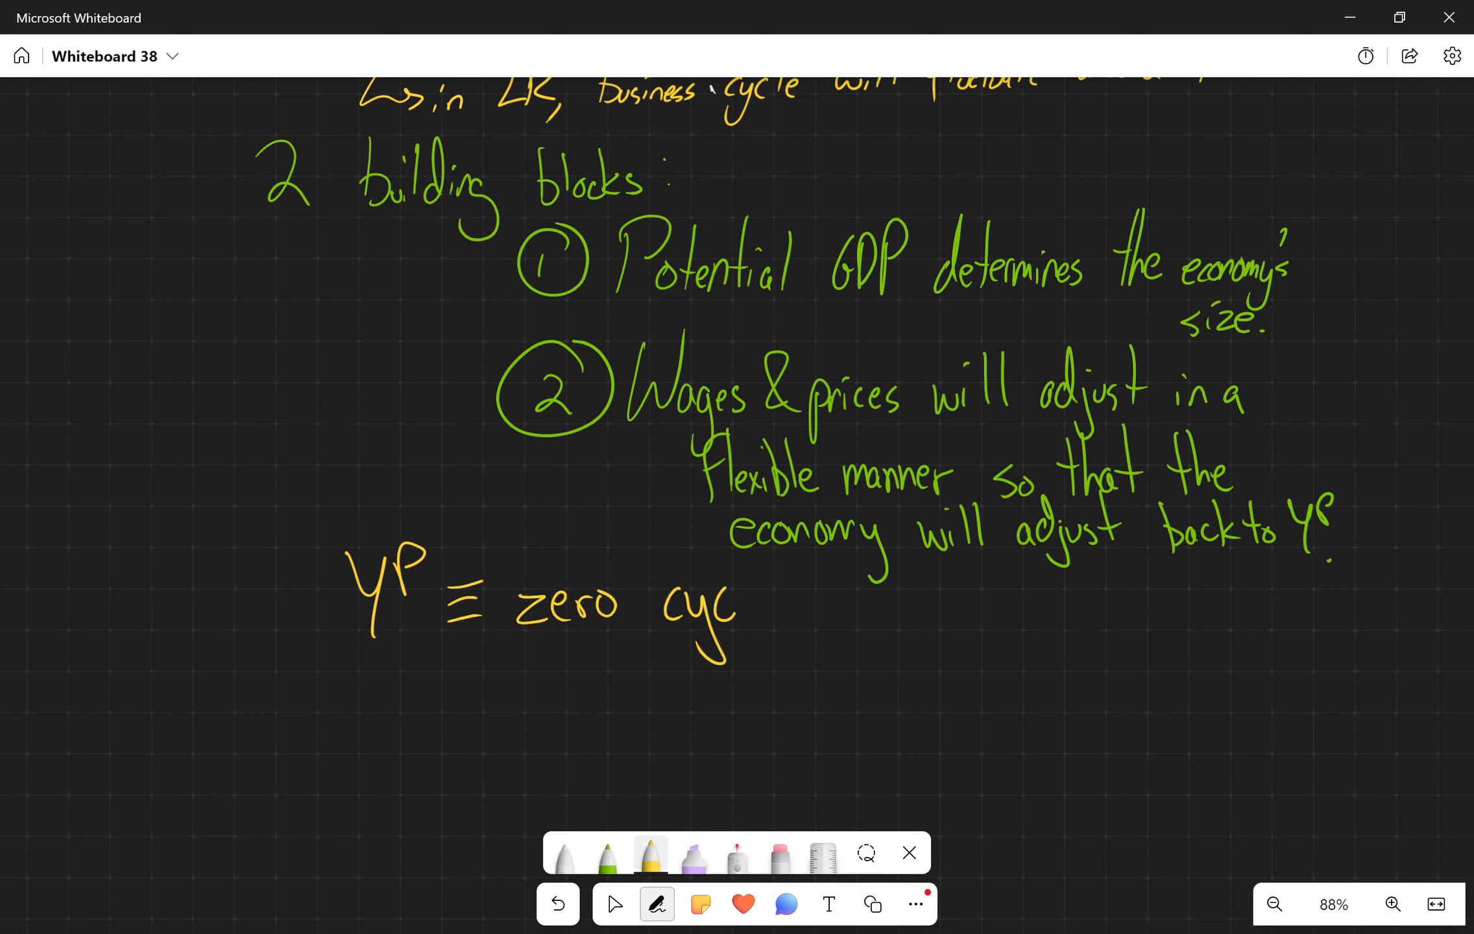
# - Handwrite 'YP ≡ zero cyclical unemployment' in yellow beneath point 2
pyautogui.moveTo(743, 592); pyautogui.dragTo(827, 611)
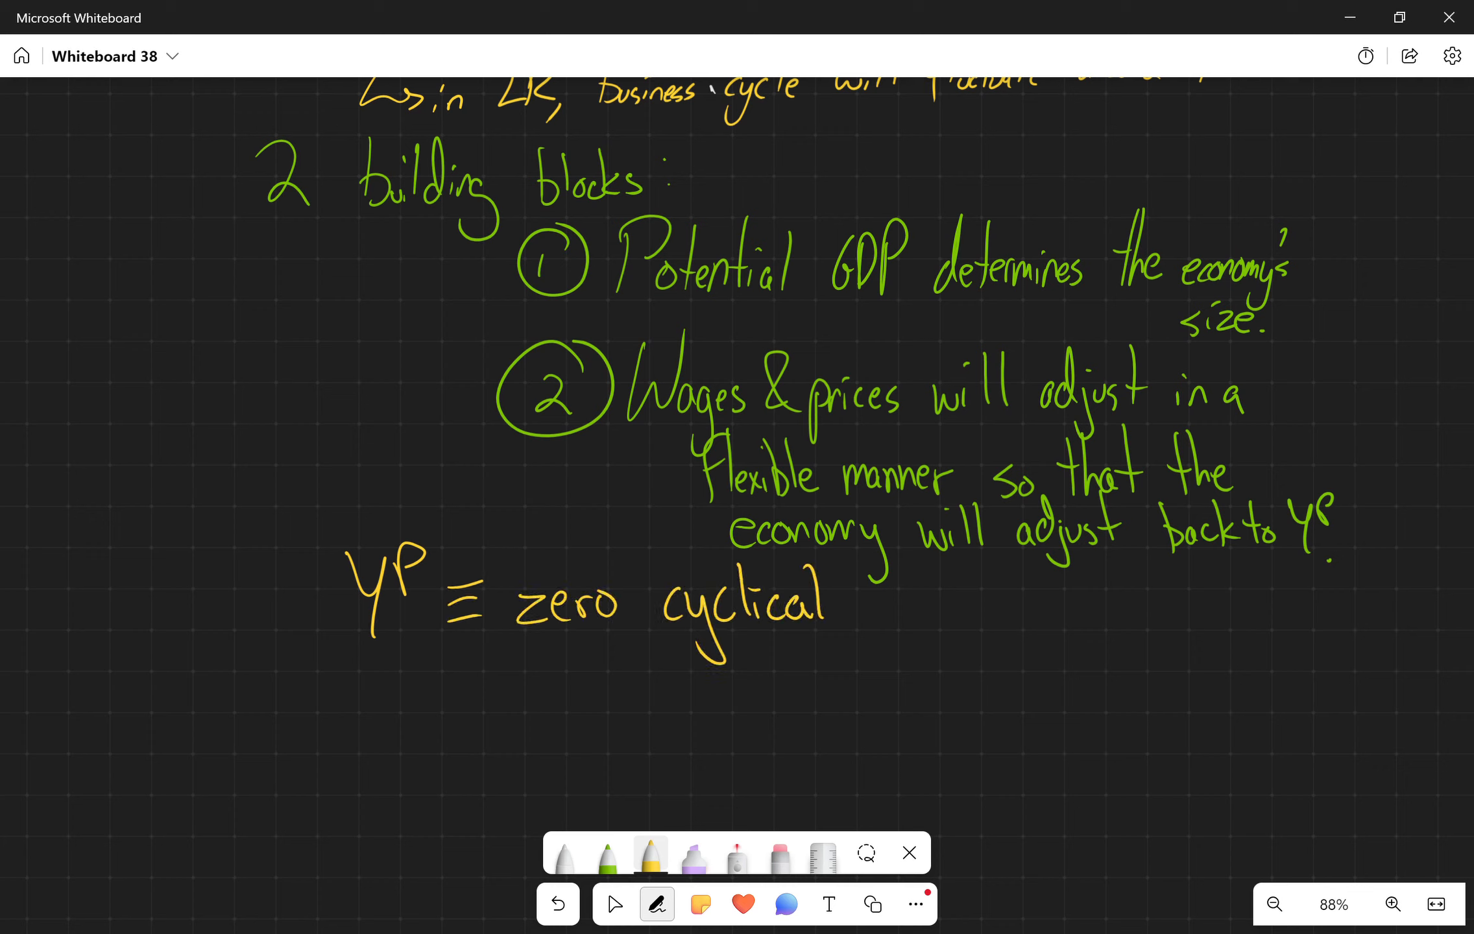
pyautogui.write('unemployment')
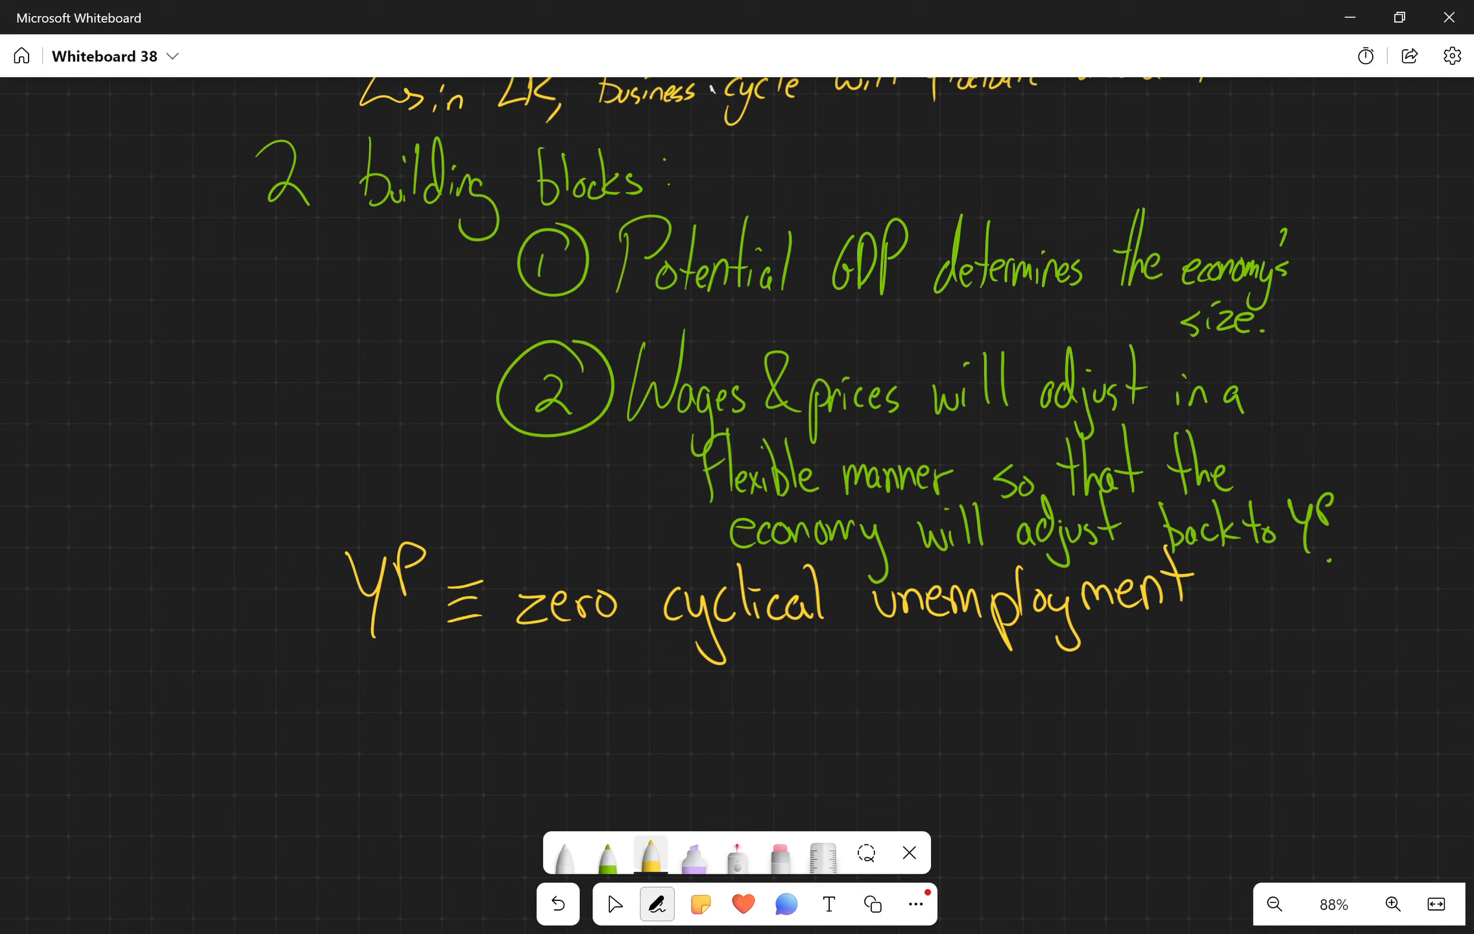
pyautogui.moveTo(639, 301); pyautogui.dragTo(883, 306)
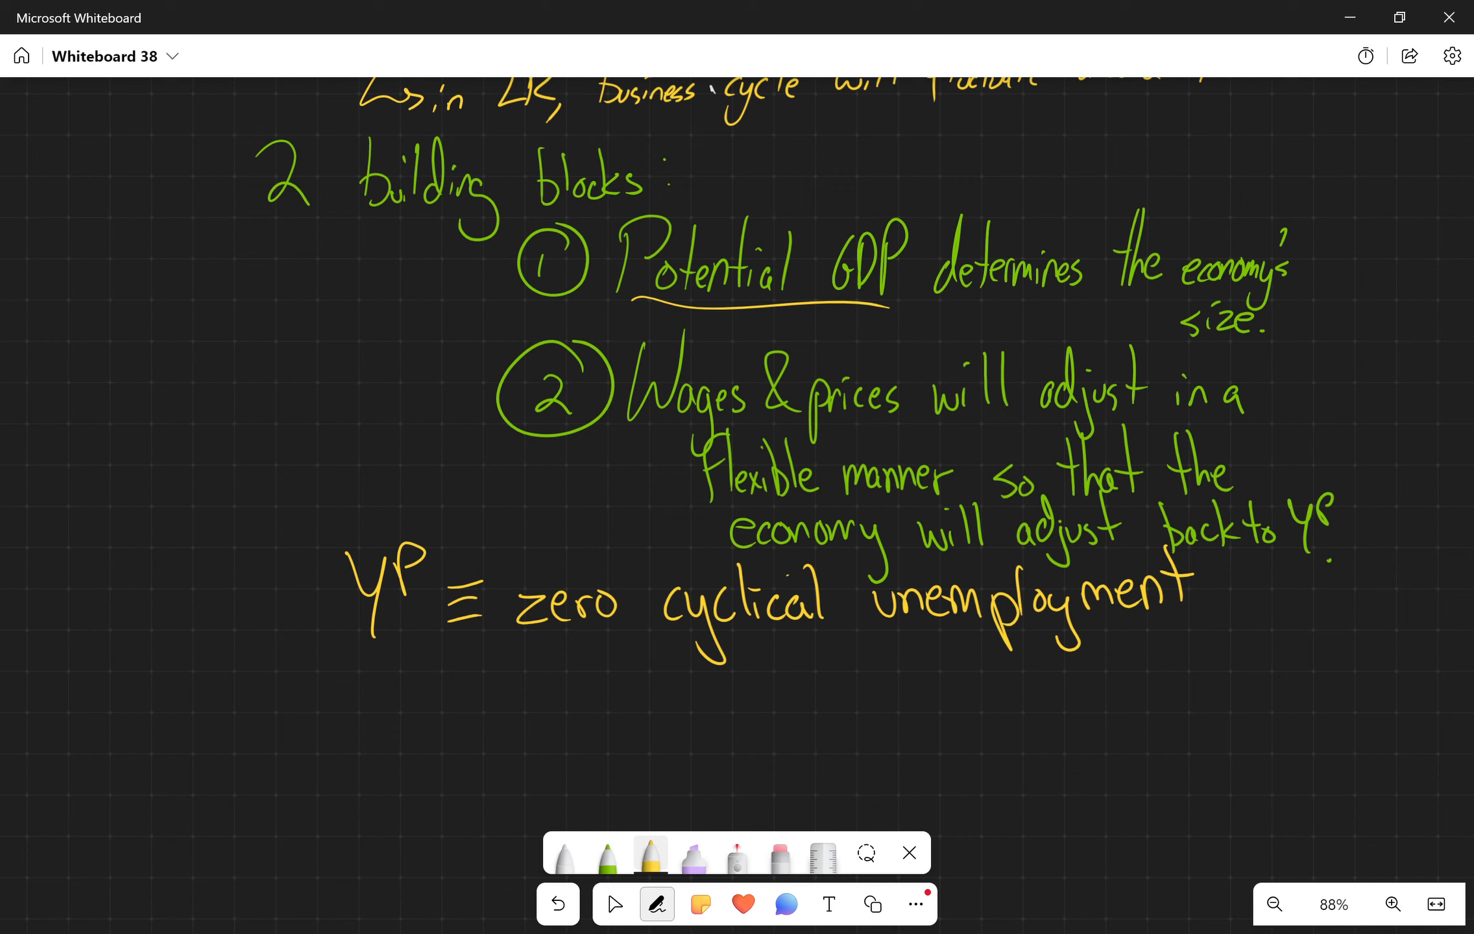
# - Switch the pen to white ink
pyautogui.click(563, 853)
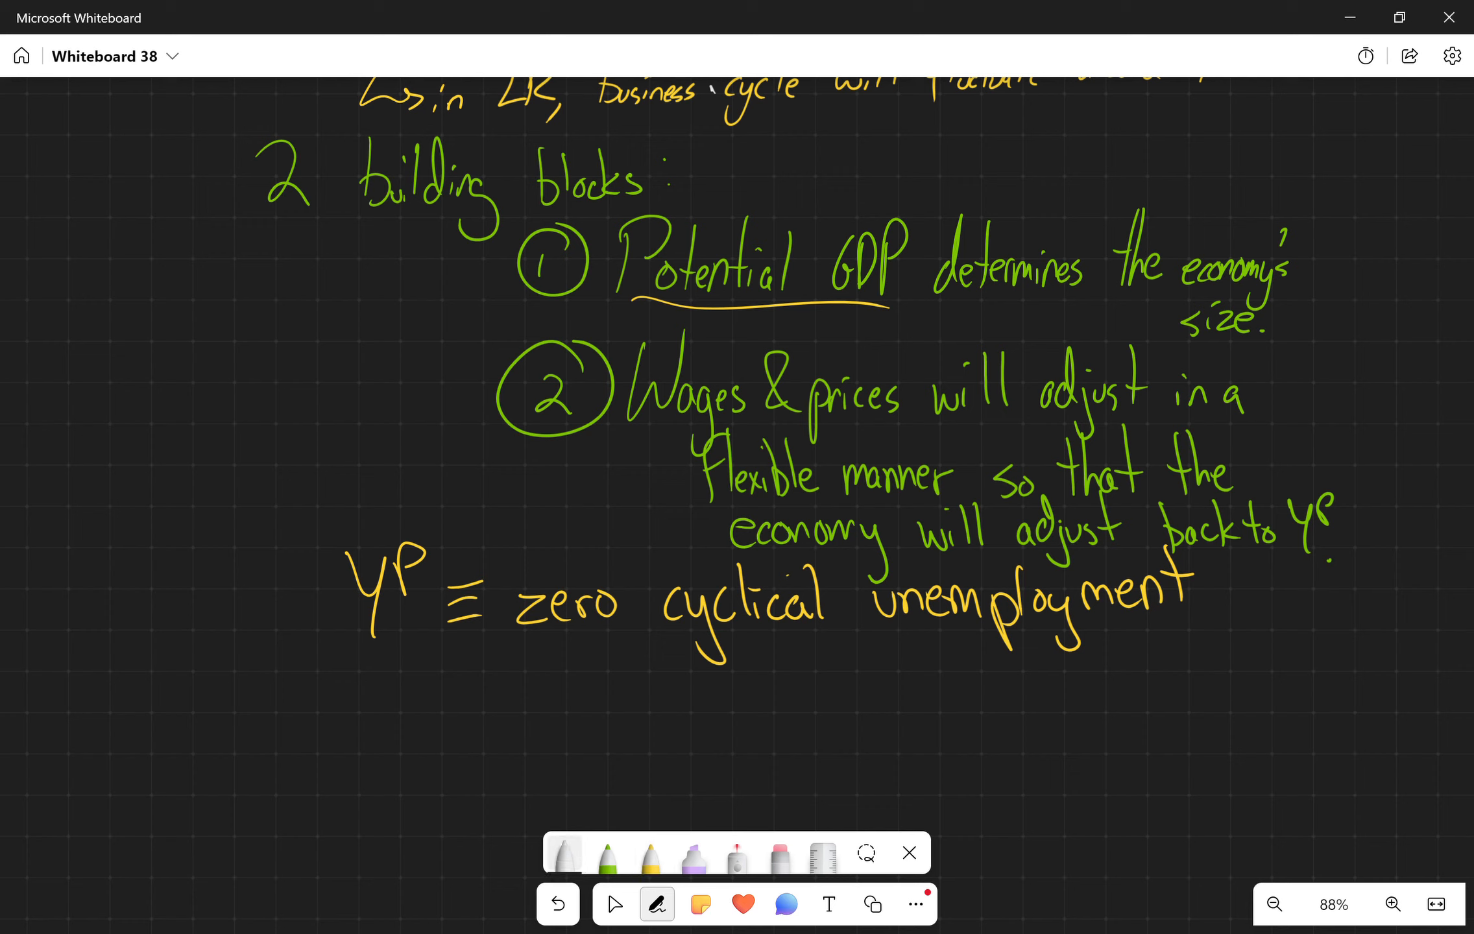